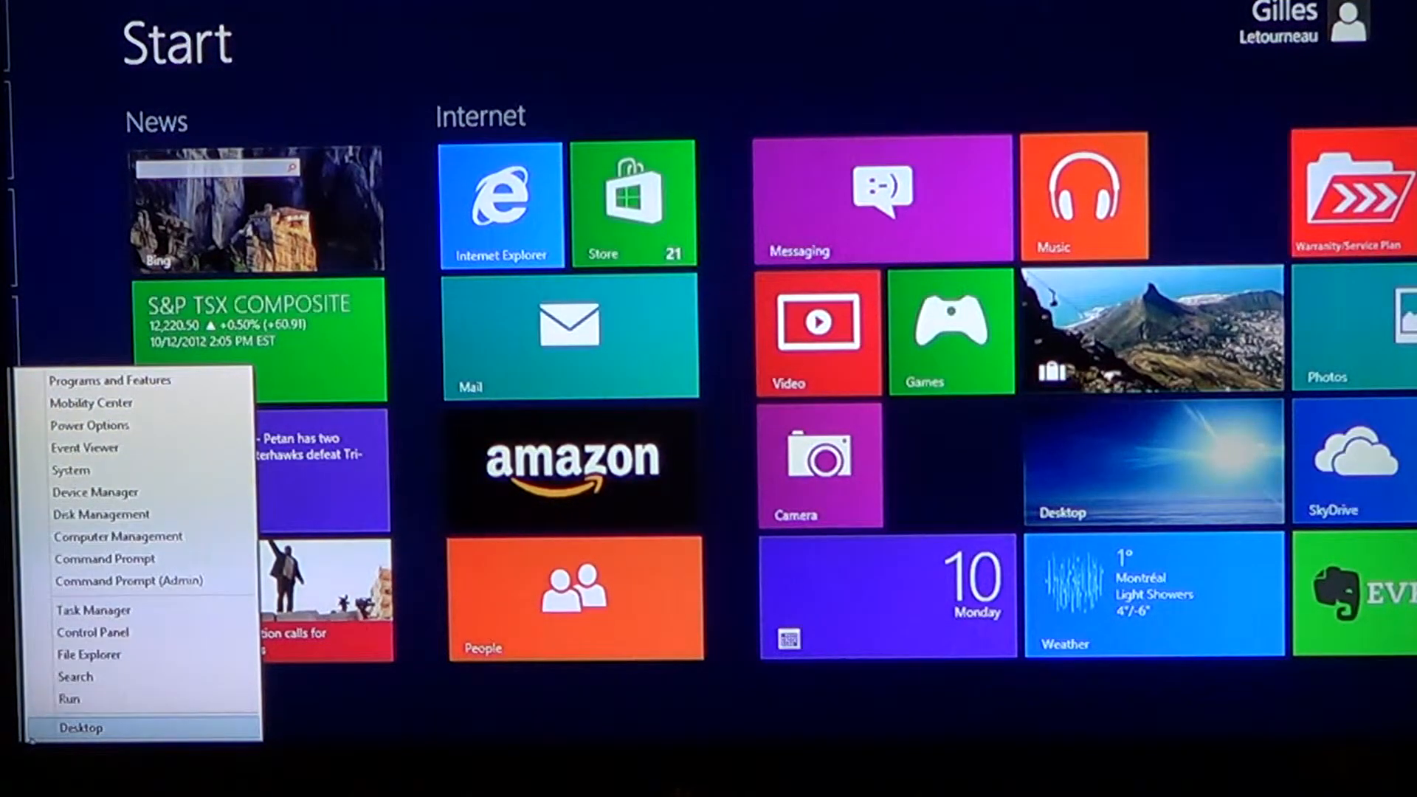
Step: Choose Control Panel from the Win+X Quick Access menu on the Start screen
click(666, 56)
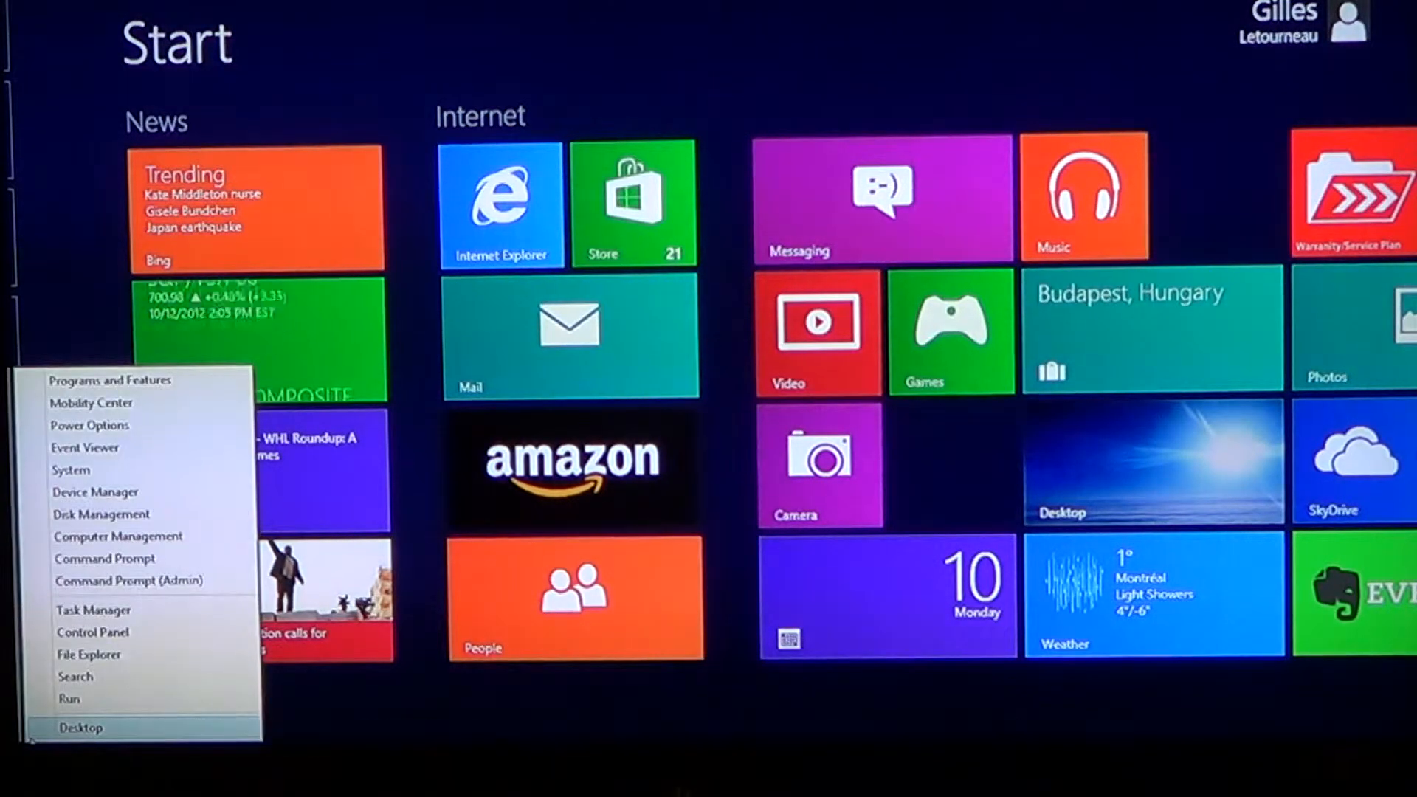
click(92, 632)
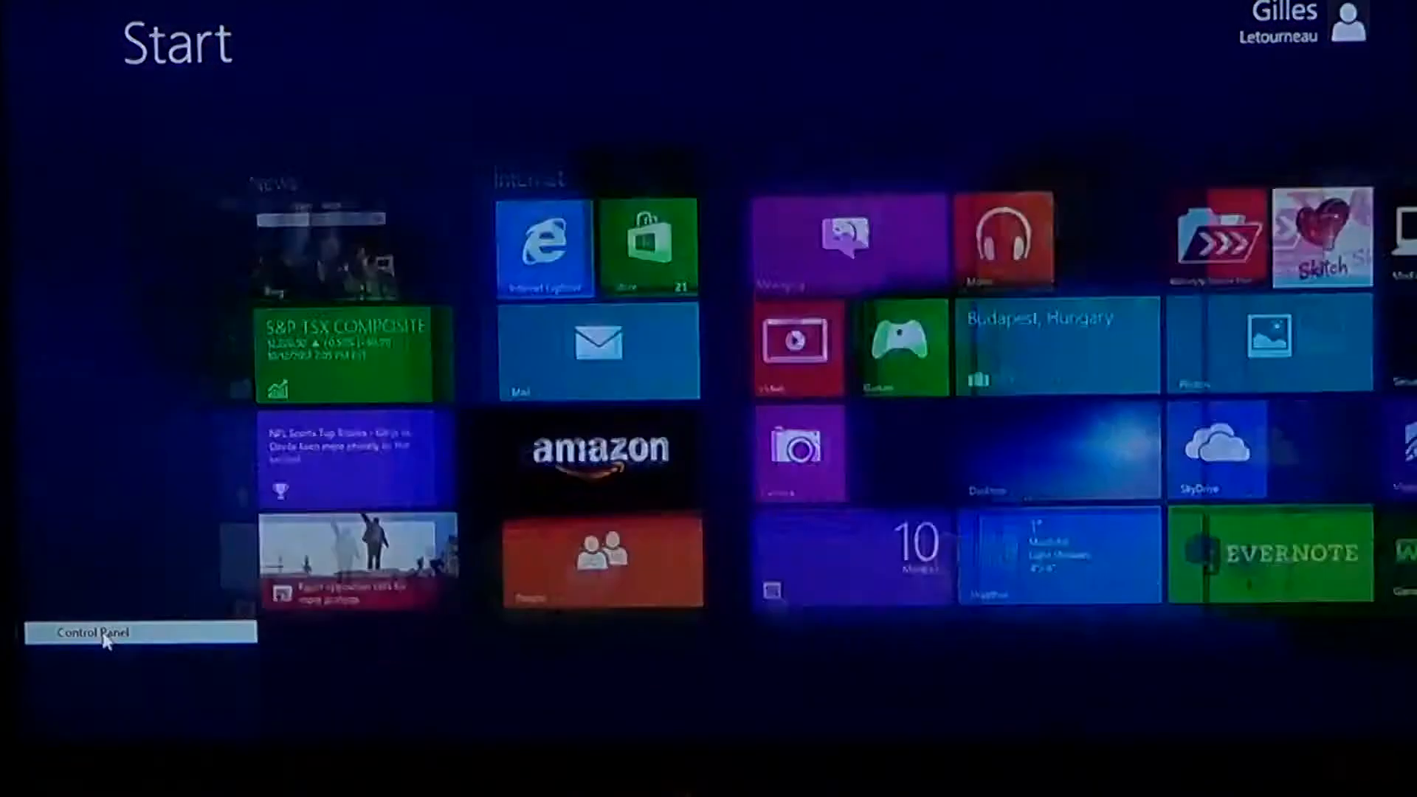
Step: Bring up All Control Panel Items on the desktop, then close that window
click(95, 631)
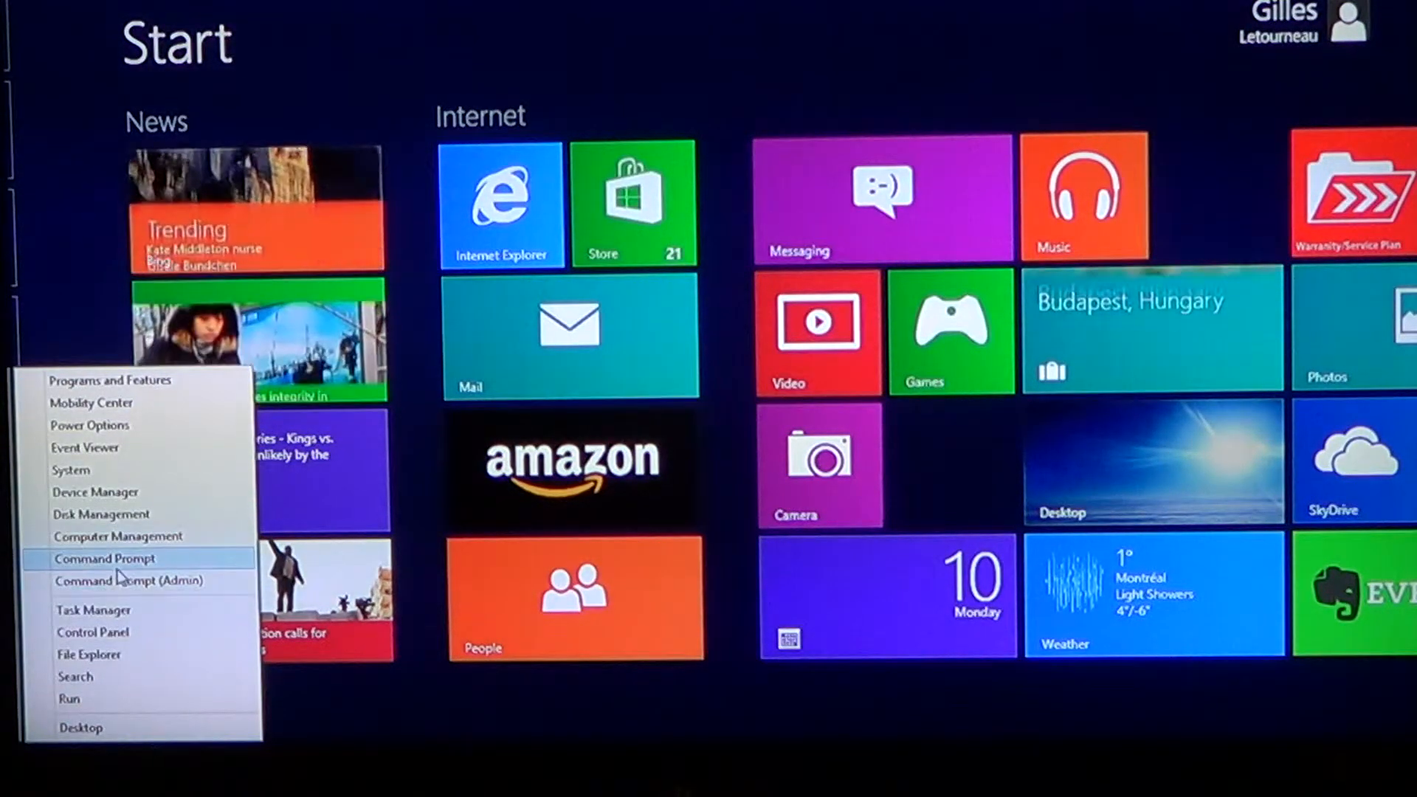
click(104, 558)
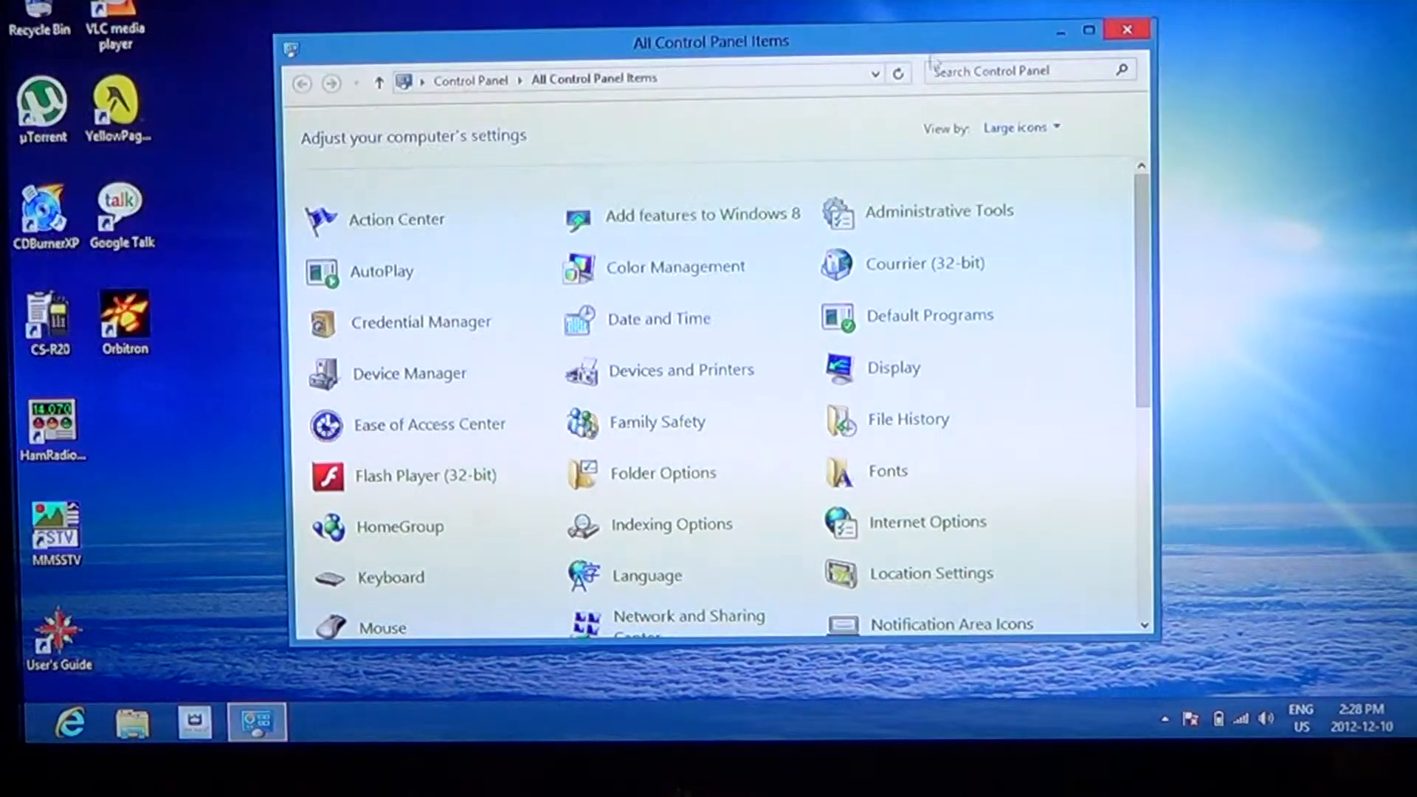
click(1128, 29)
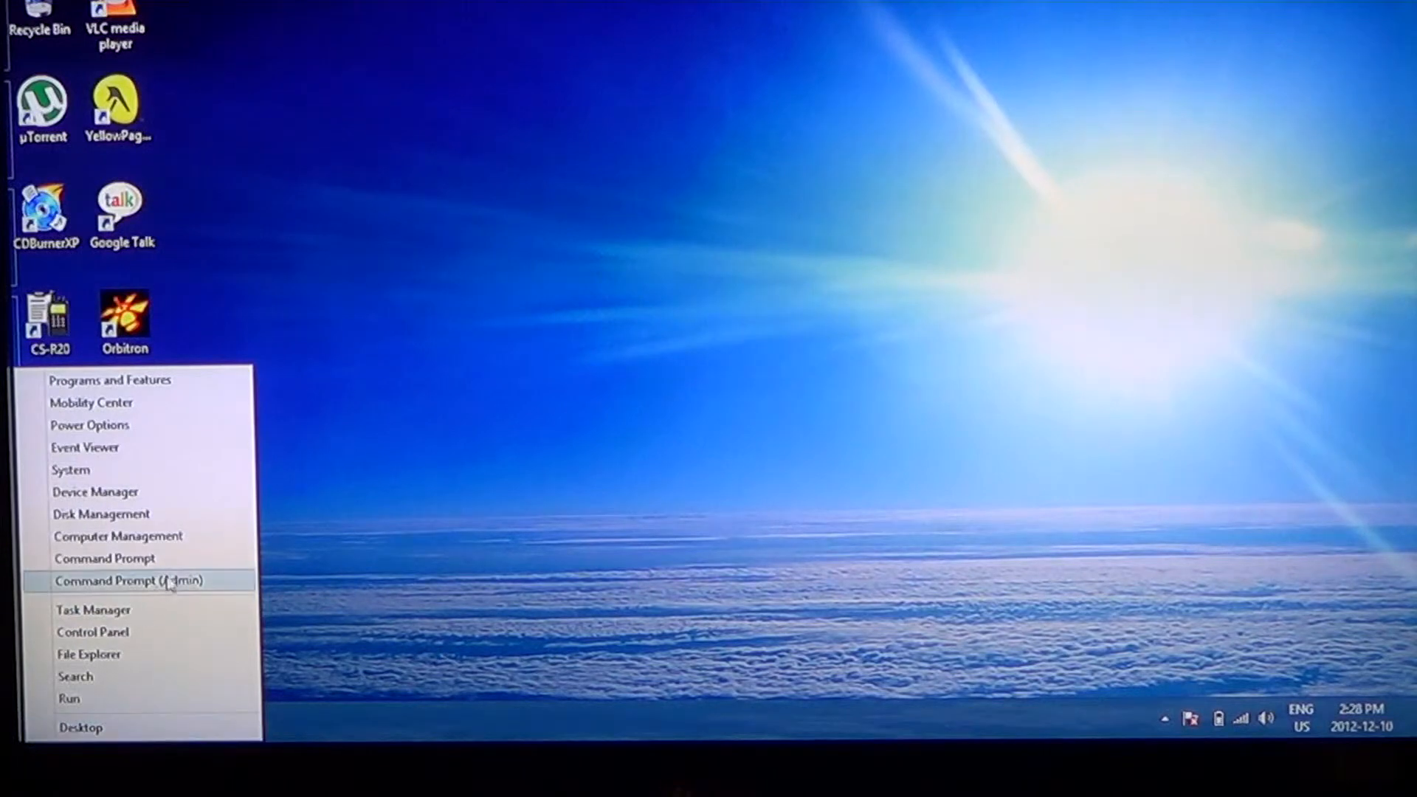
mouse_move(149, 492)
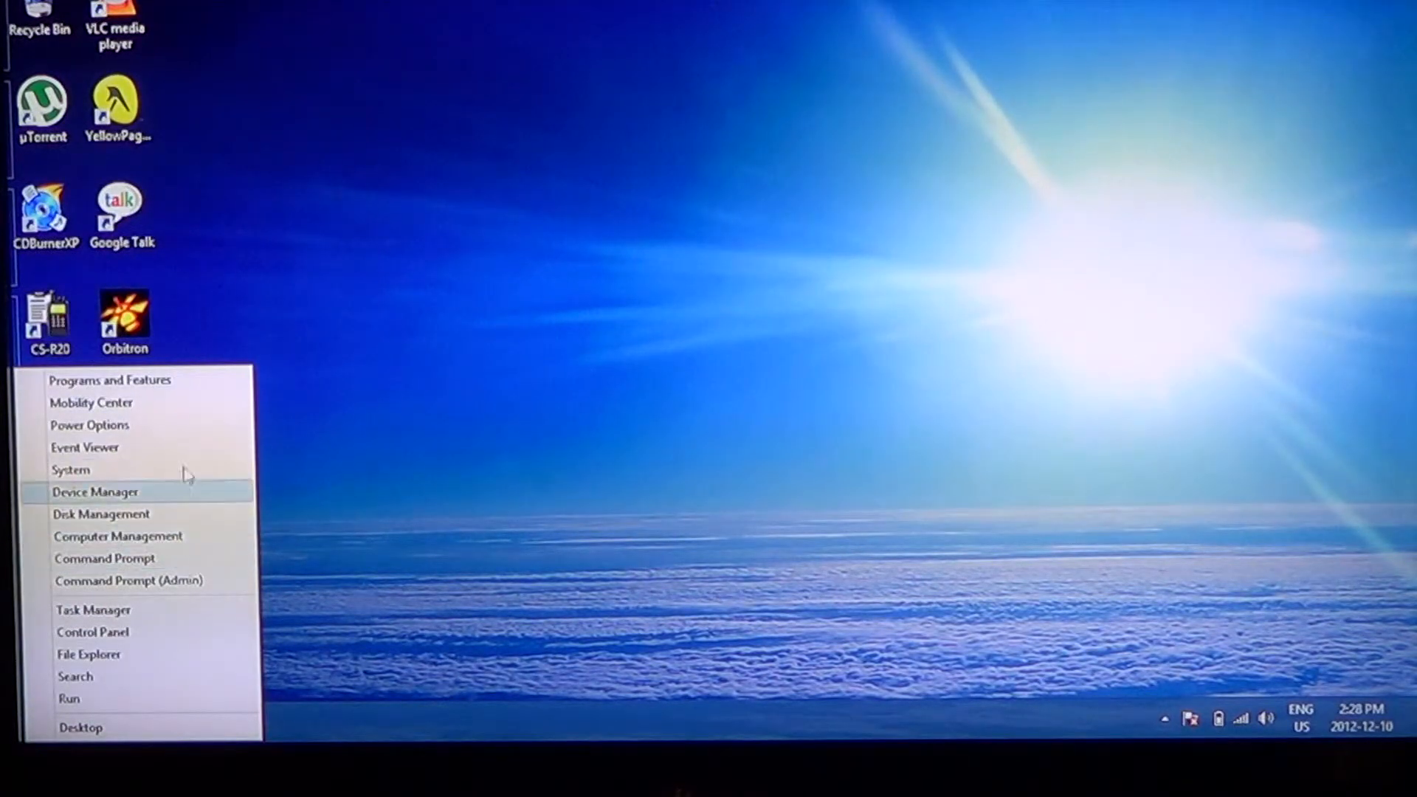
mouse_move(185, 495)
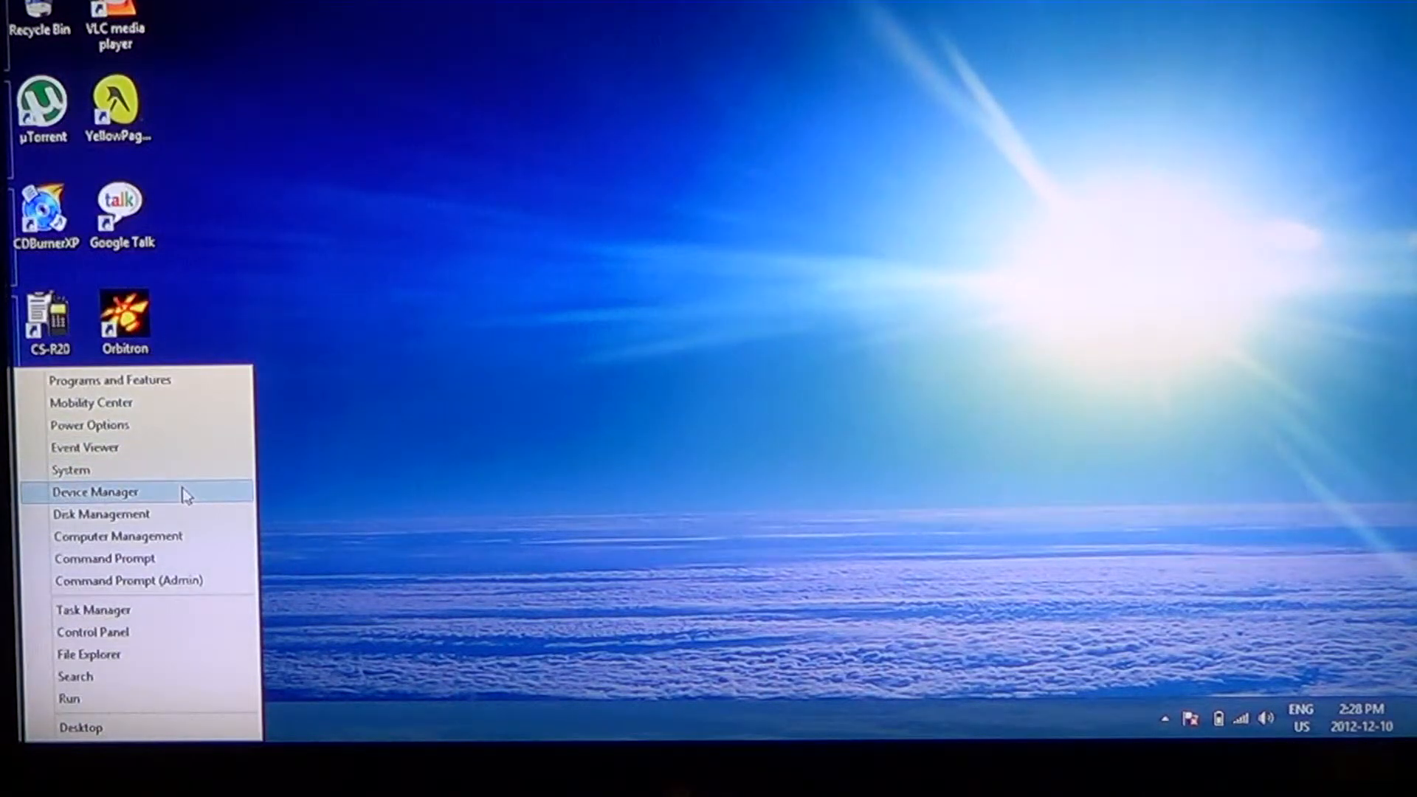
mouse_move(168, 619)
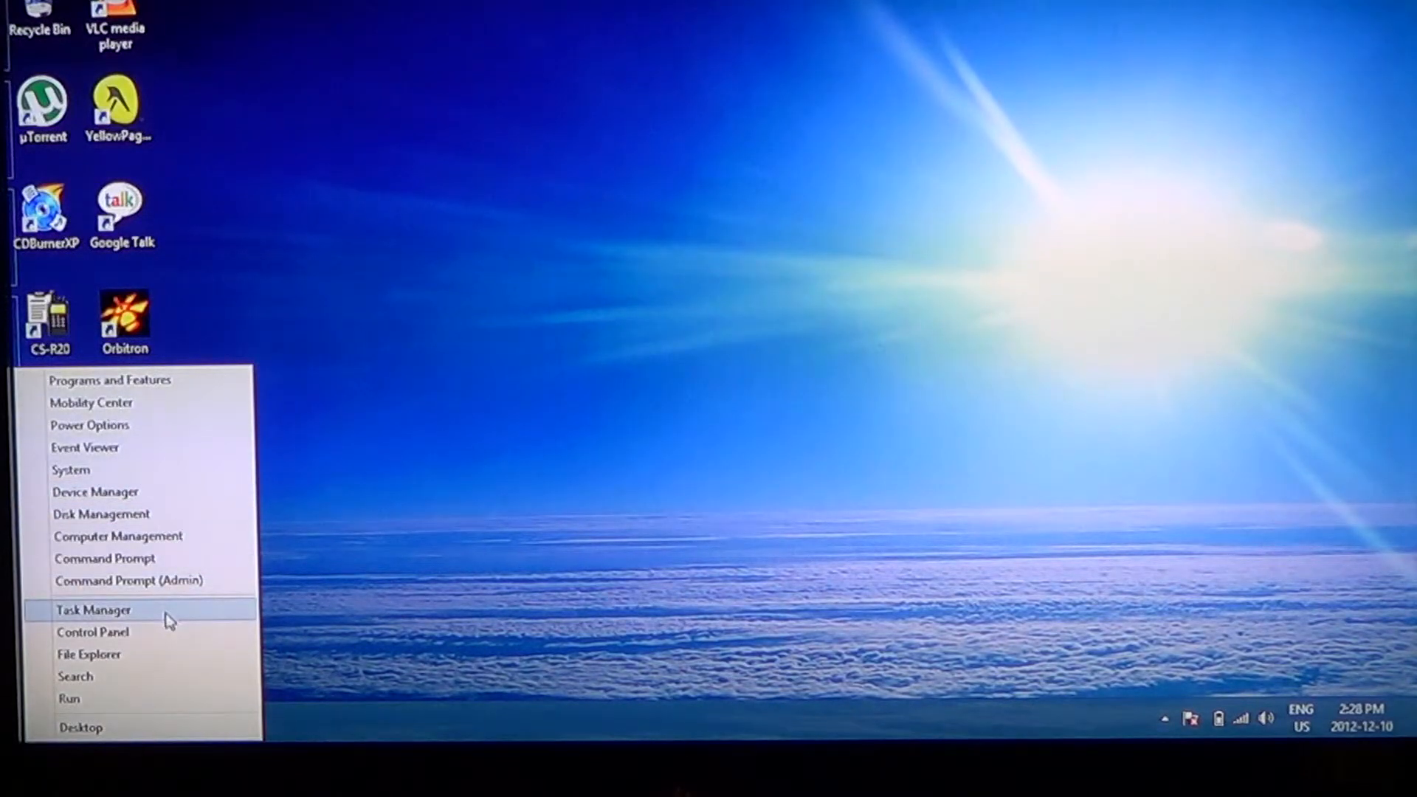
Step: Open Task Manager, expand to More details showing per-process CPU and memory, then close it
click(92, 609)
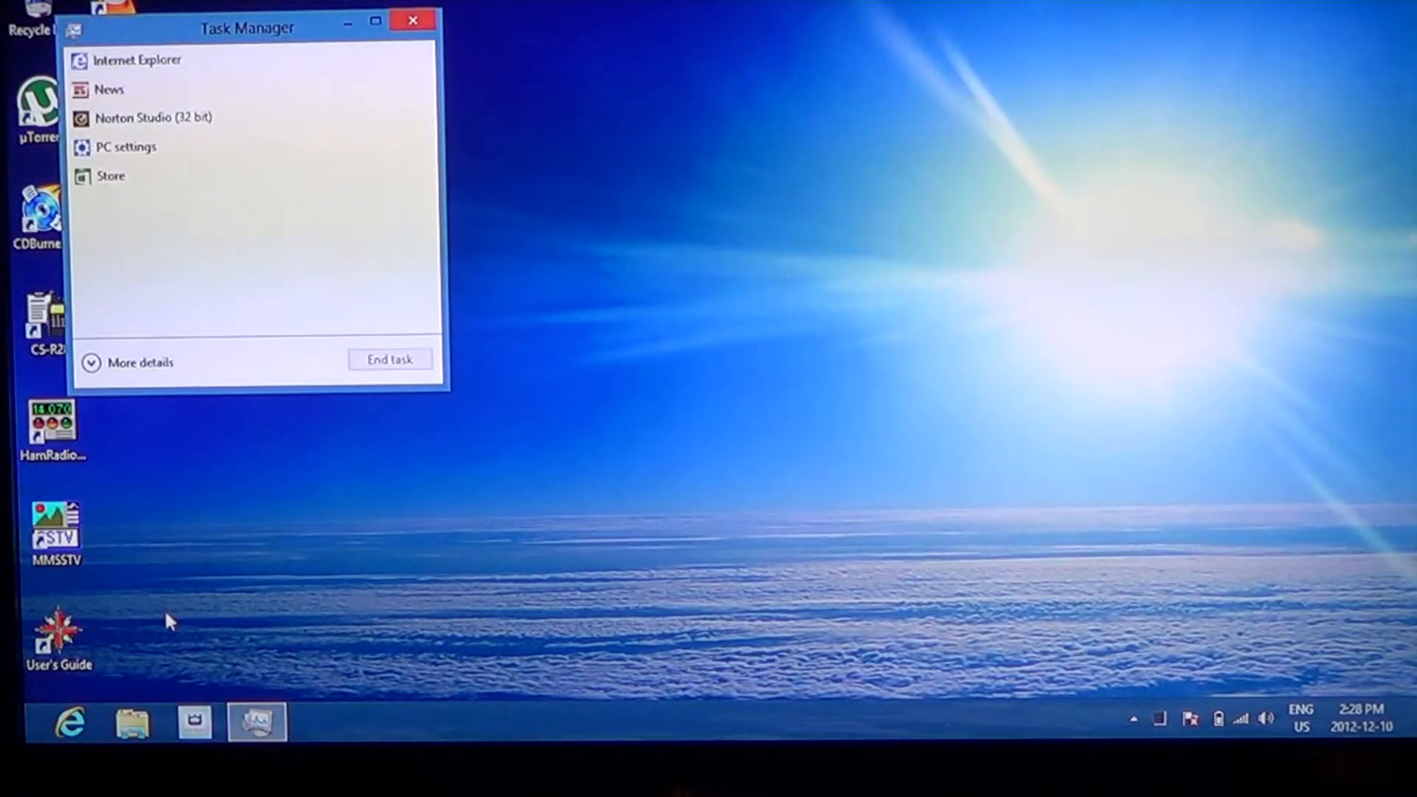
mouse_move(404, 147)
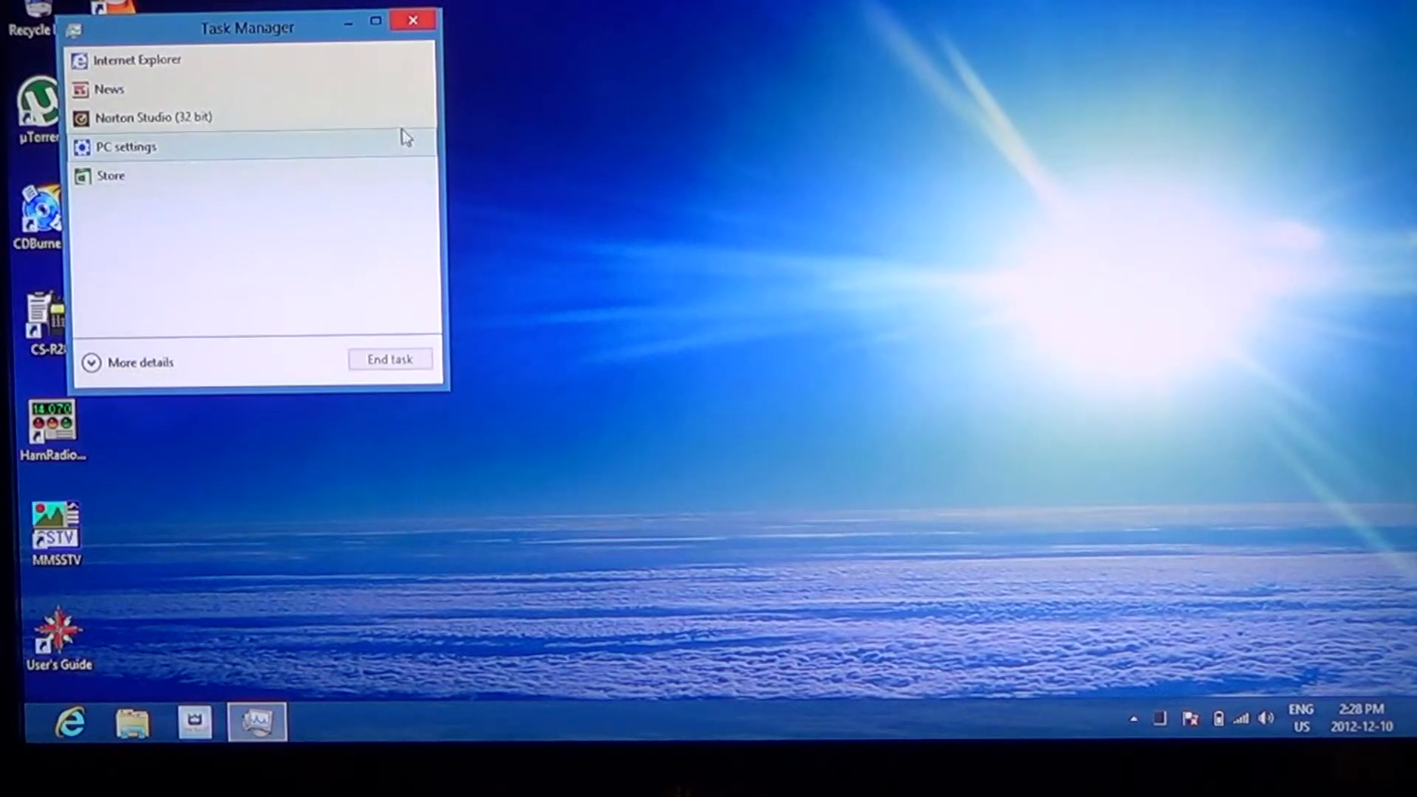
mouse_move(171, 274)
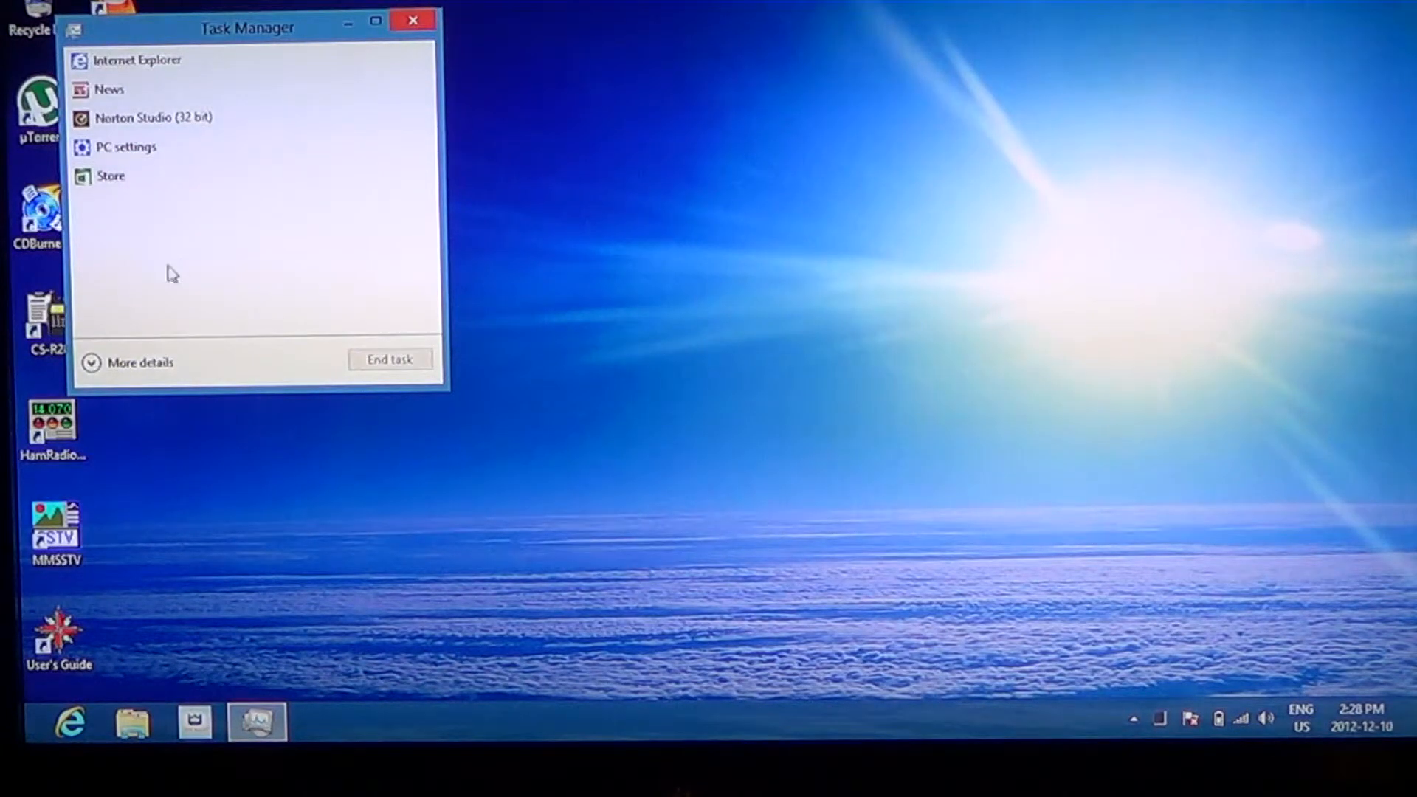
click(142, 363)
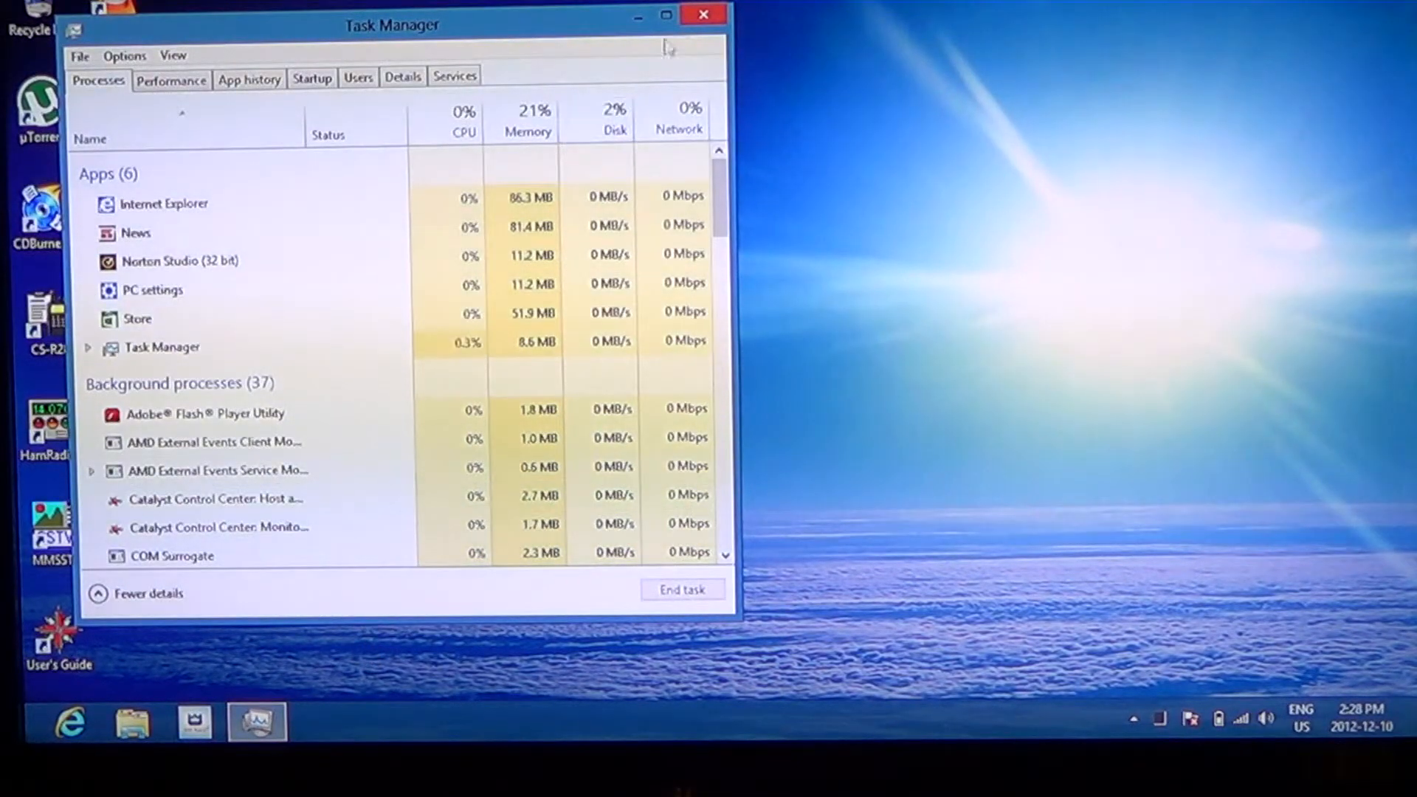
click(704, 15)
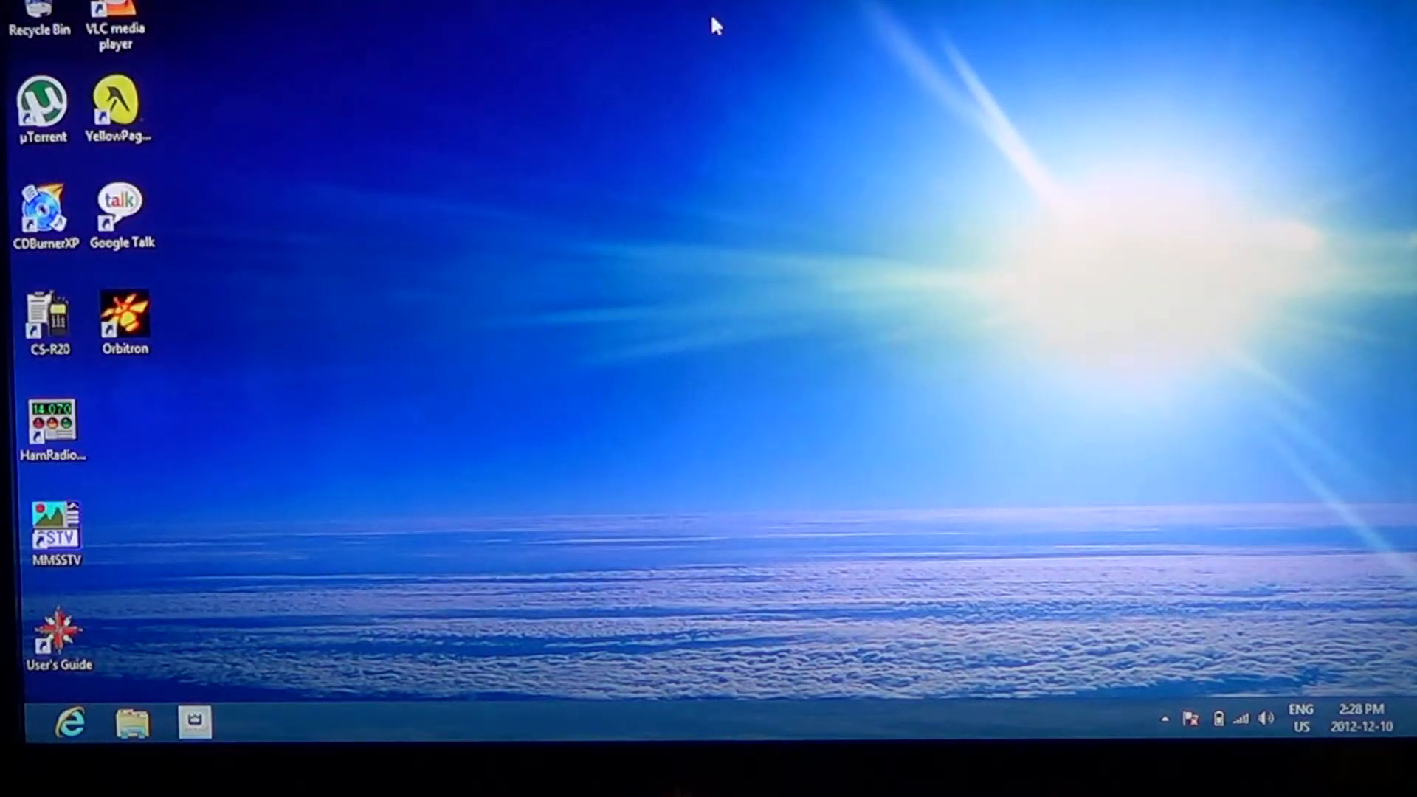